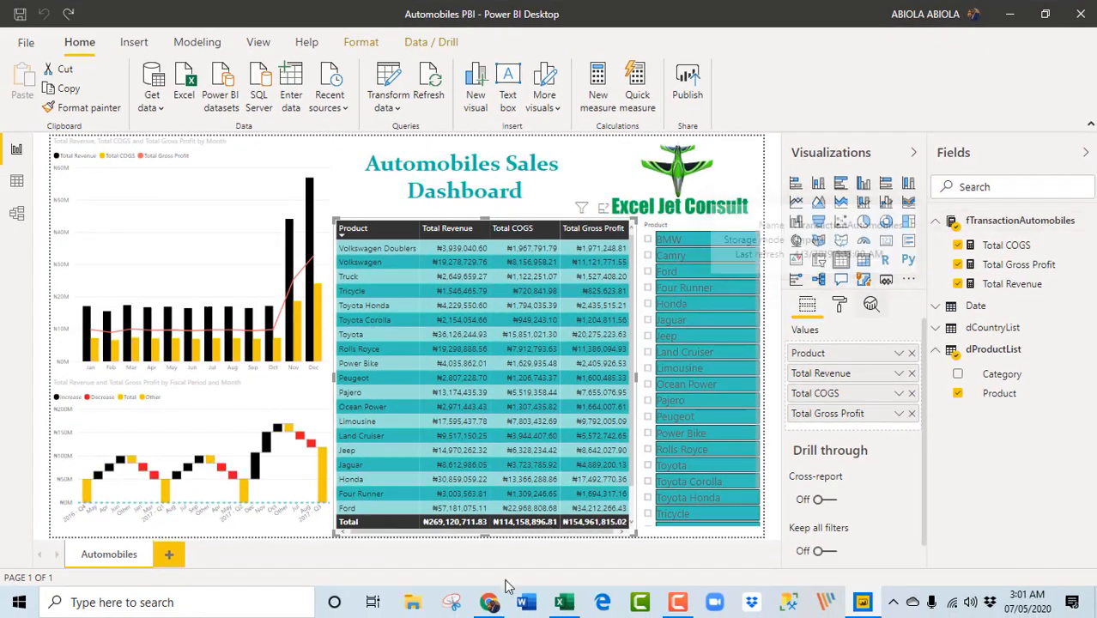
Step: View the published Automobiles Sales report in Chrome, then switch to the blank Excel workbook
{"action": "left_click", "coordinate": [484, 602]}
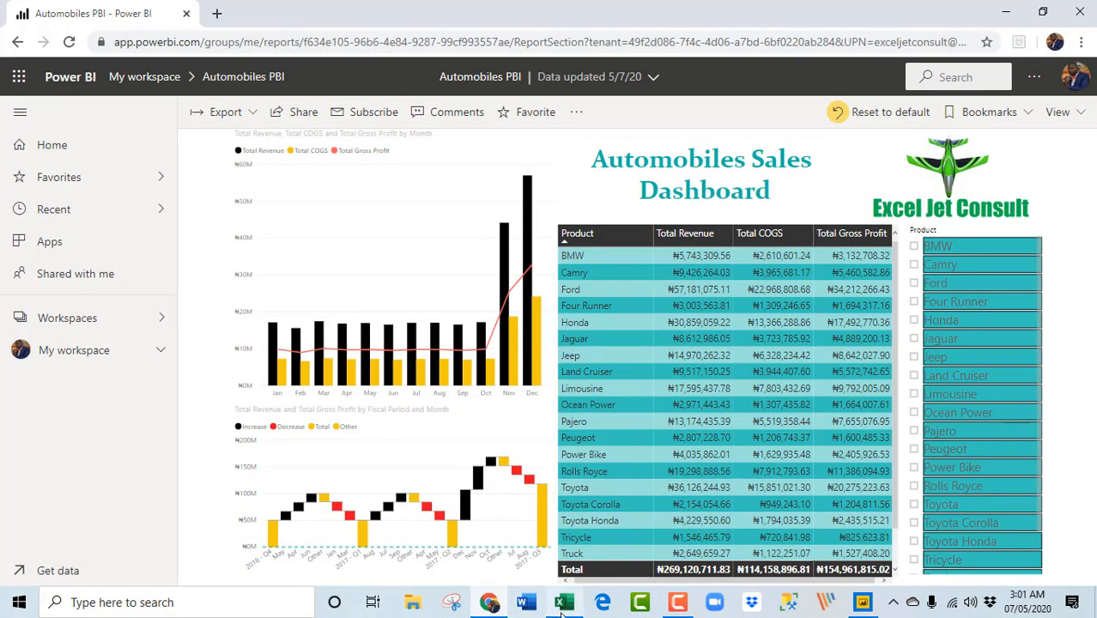
{"action": "left_click", "coordinate": [559, 602]}
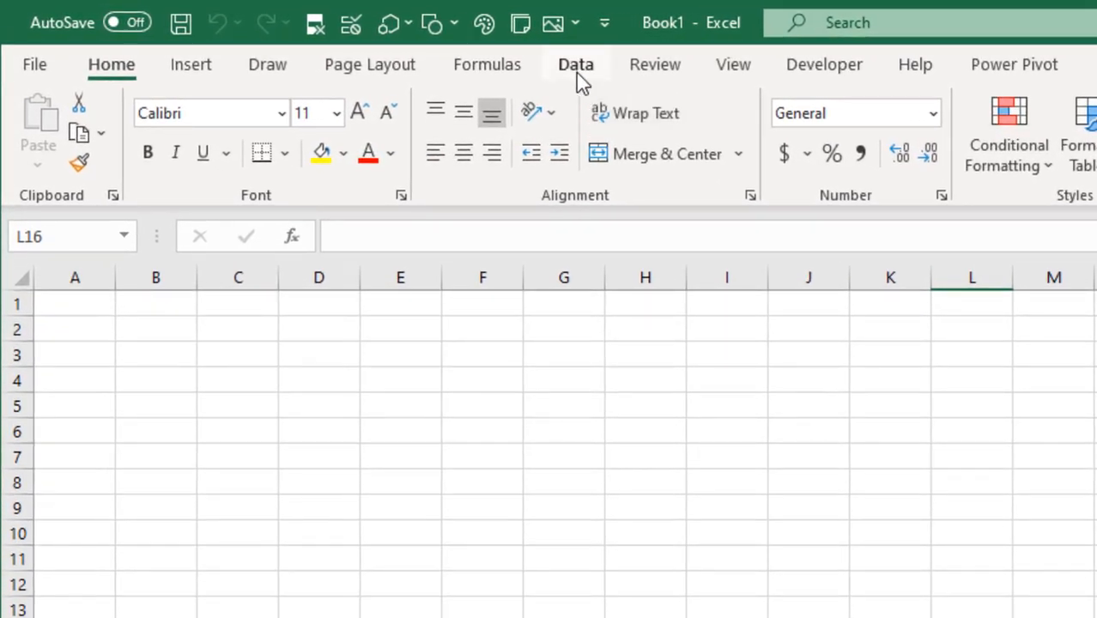
Step: Browse Get Data sources including From Power BI dataset, then move to the Insert tab
{"action": "left_click", "coordinate": [575, 64]}
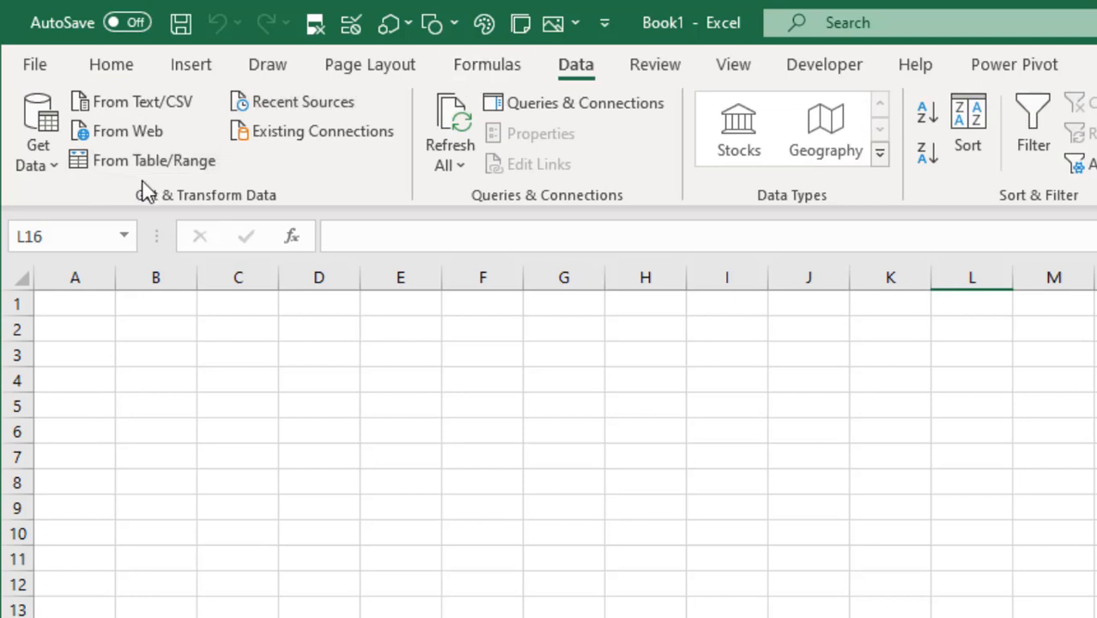
{"action": "mouse_move", "coordinate": [152, 204]}
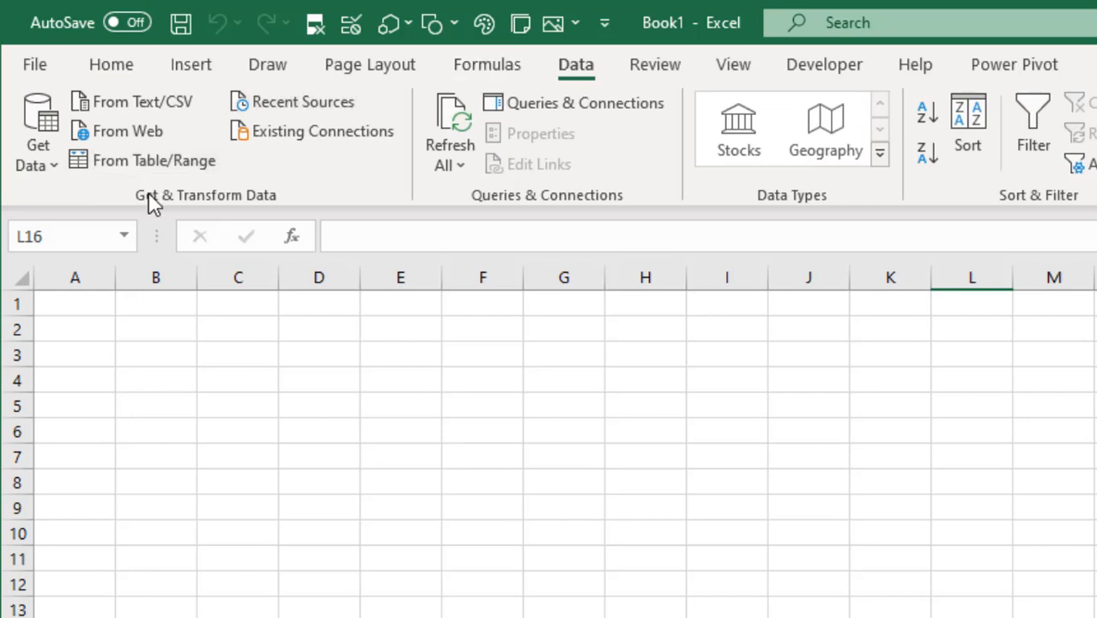
{"action": "left_click", "coordinate": [37, 133]}
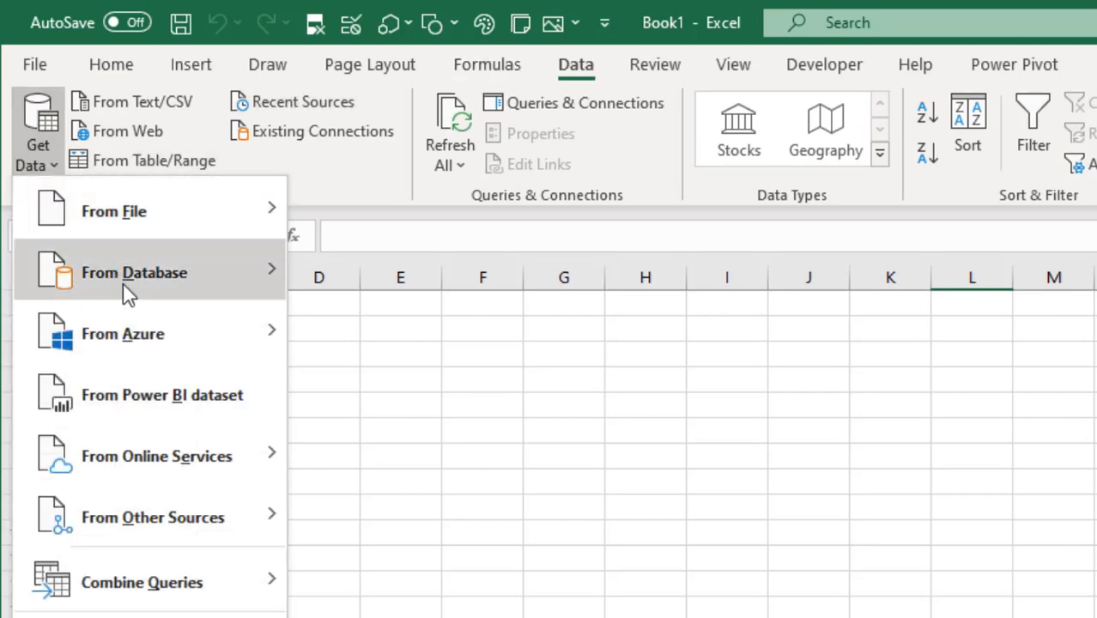
{"action": "mouse_move", "coordinate": [162, 390]}
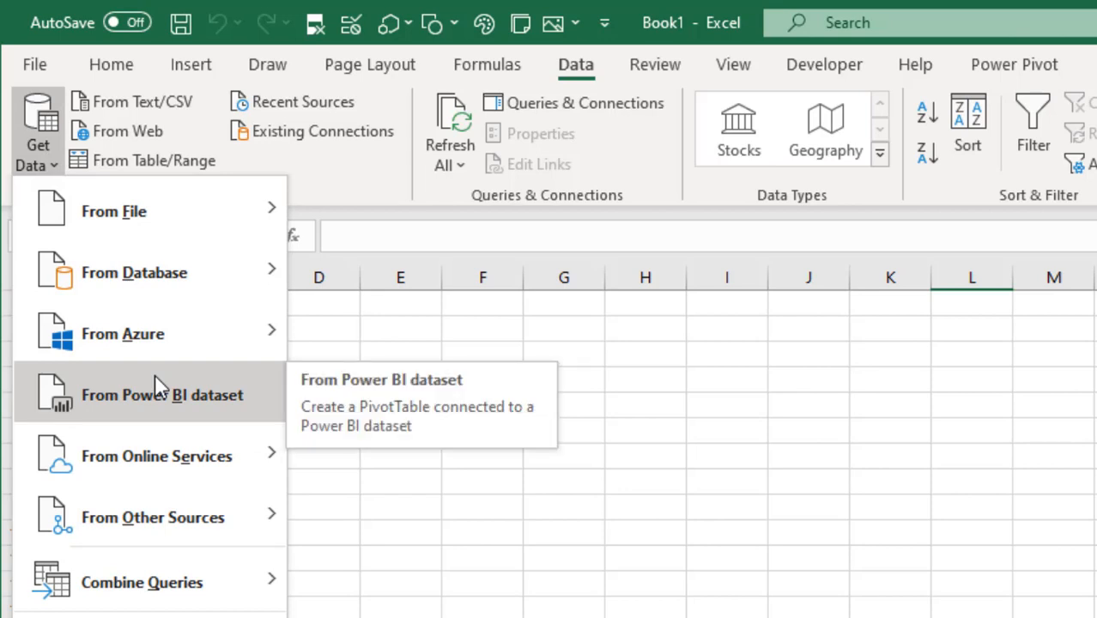
{"action": "left_click", "coordinate": [190, 63]}
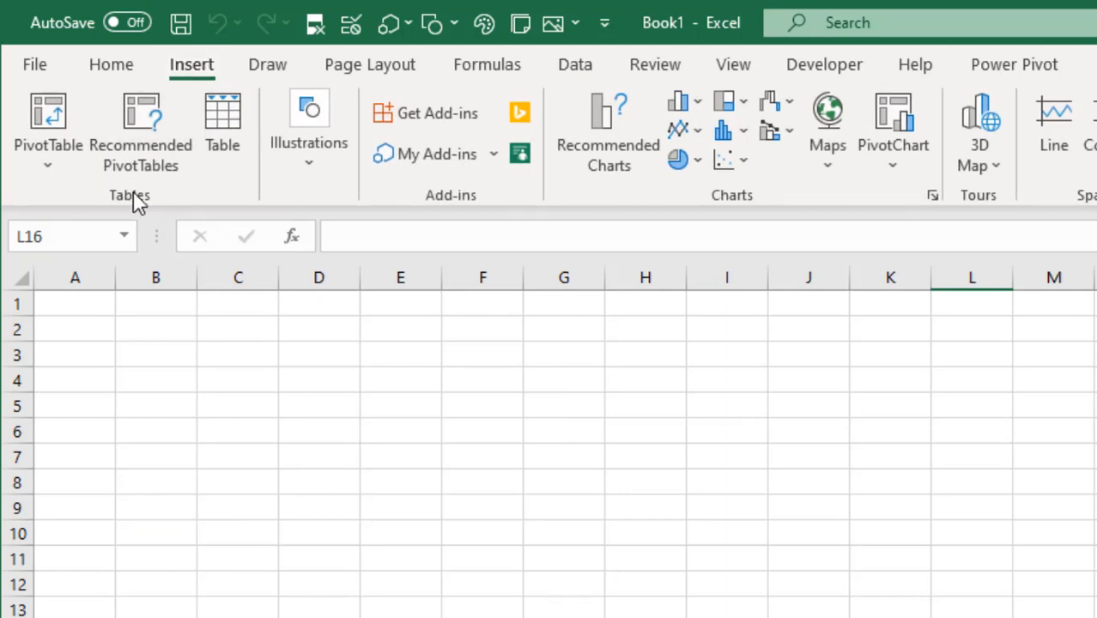
{"action": "mouse_move", "coordinate": [47, 129]}
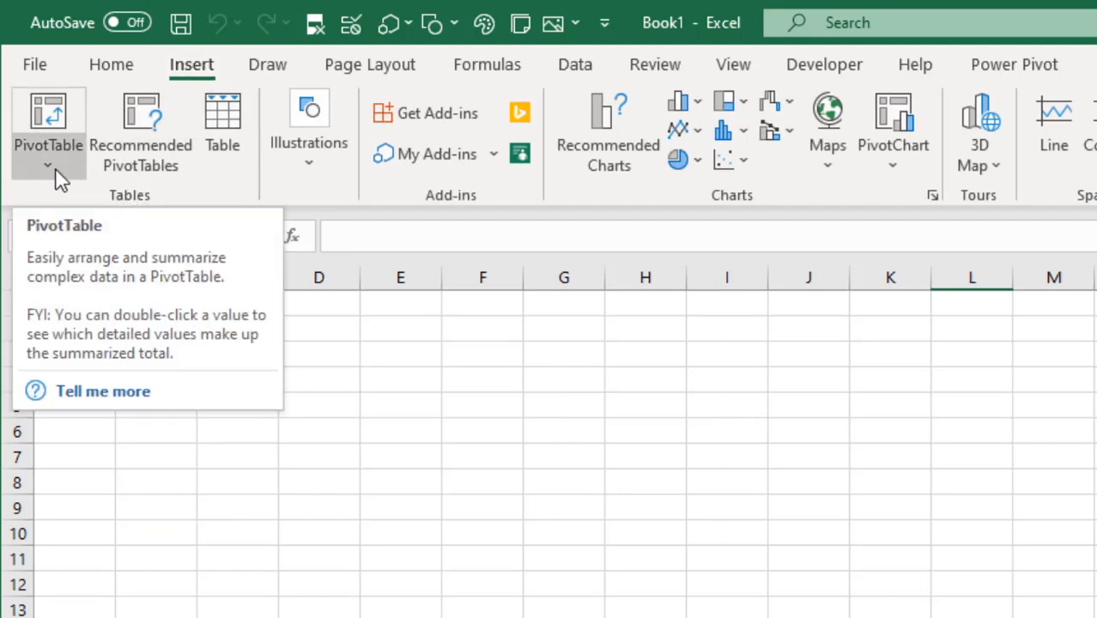
Step: Start a PivotTable from Power BI to list the available datasets
{"action": "left_click", "coordinate": [47, 159]}
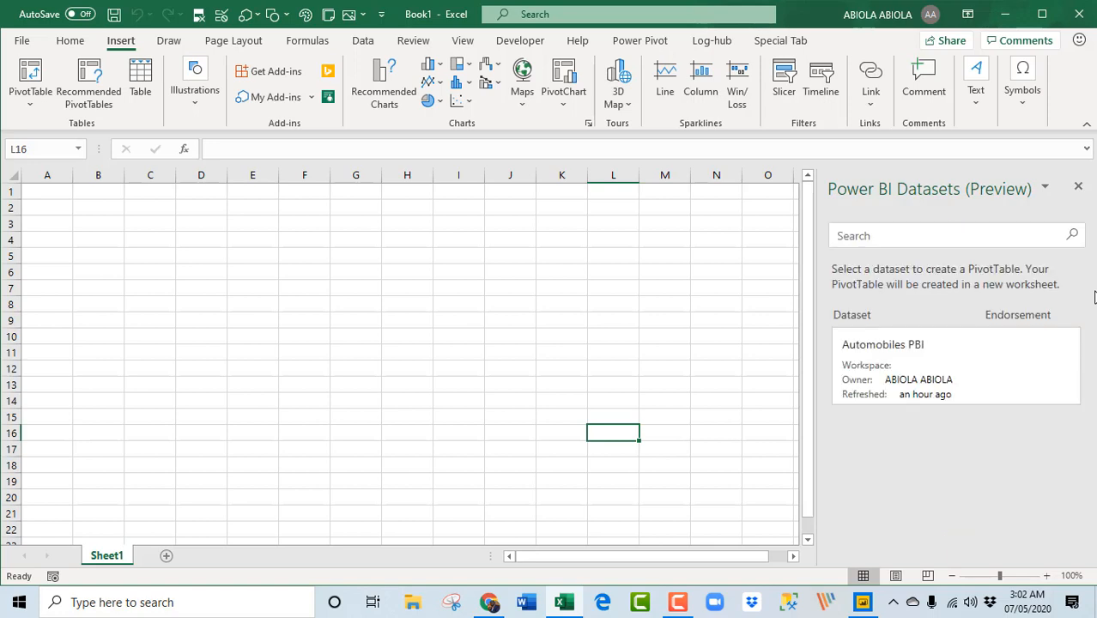
{"action": "mouse_move", "coordinate": [1034, 284]}
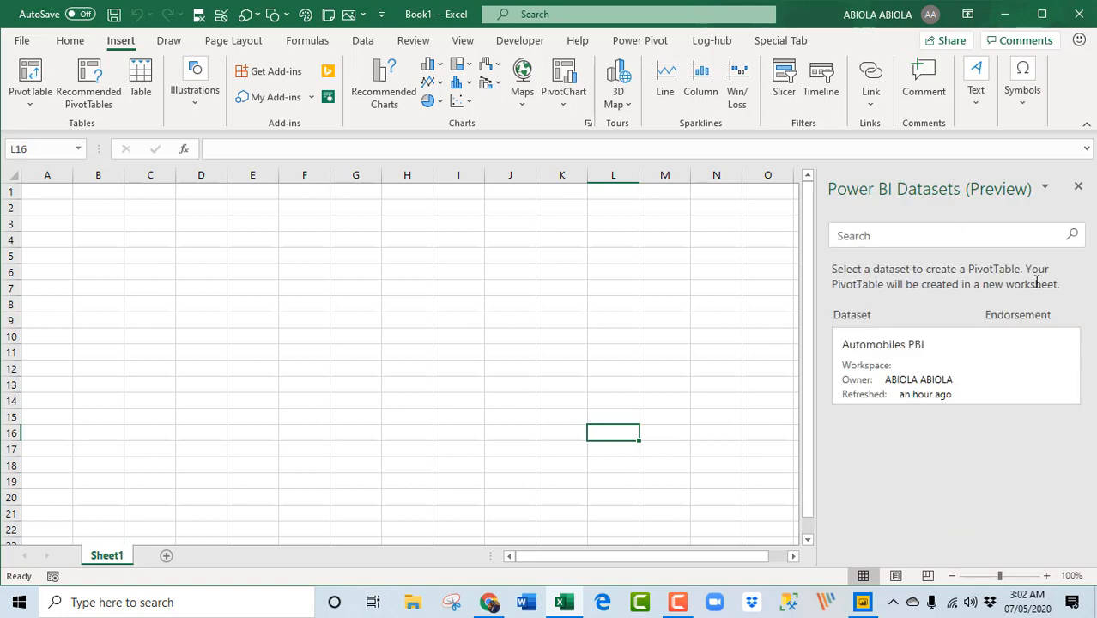
{"action": "mouse_move", "coordinate": [912, 346]}
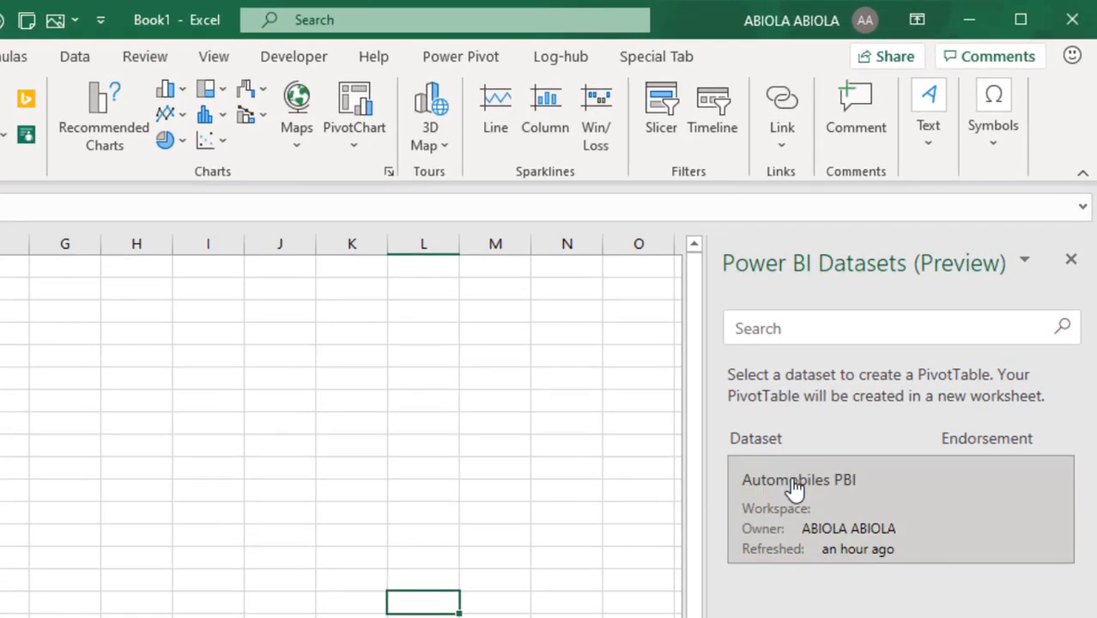
{"action": "mouse_move", "coordinate": [819, 508]}
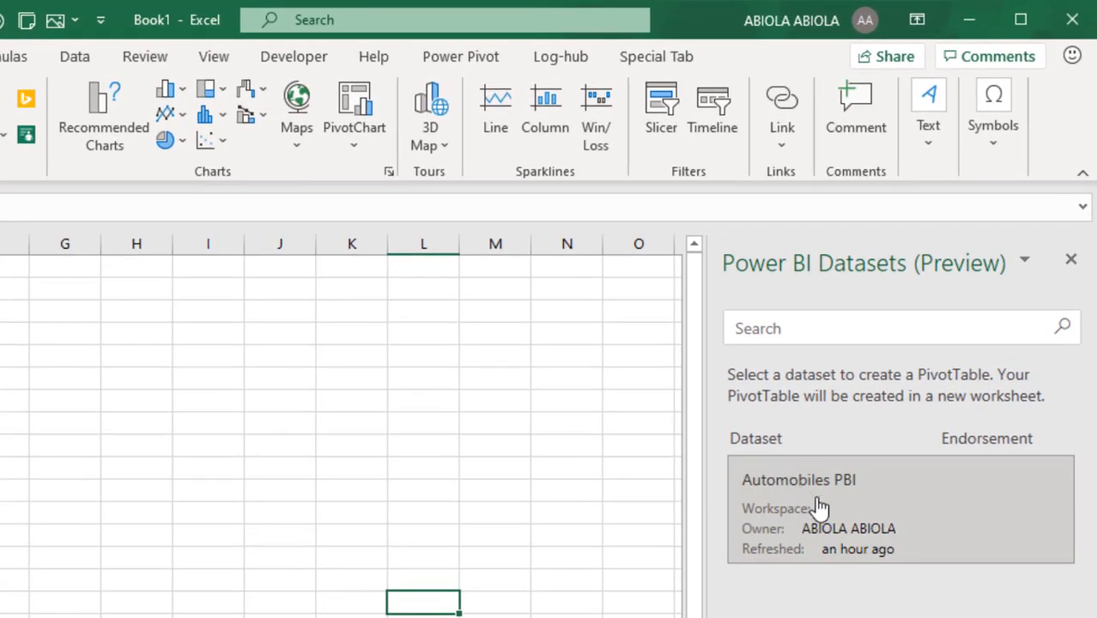
{"action": "mouse_move", "coordinate": [816, 553]}
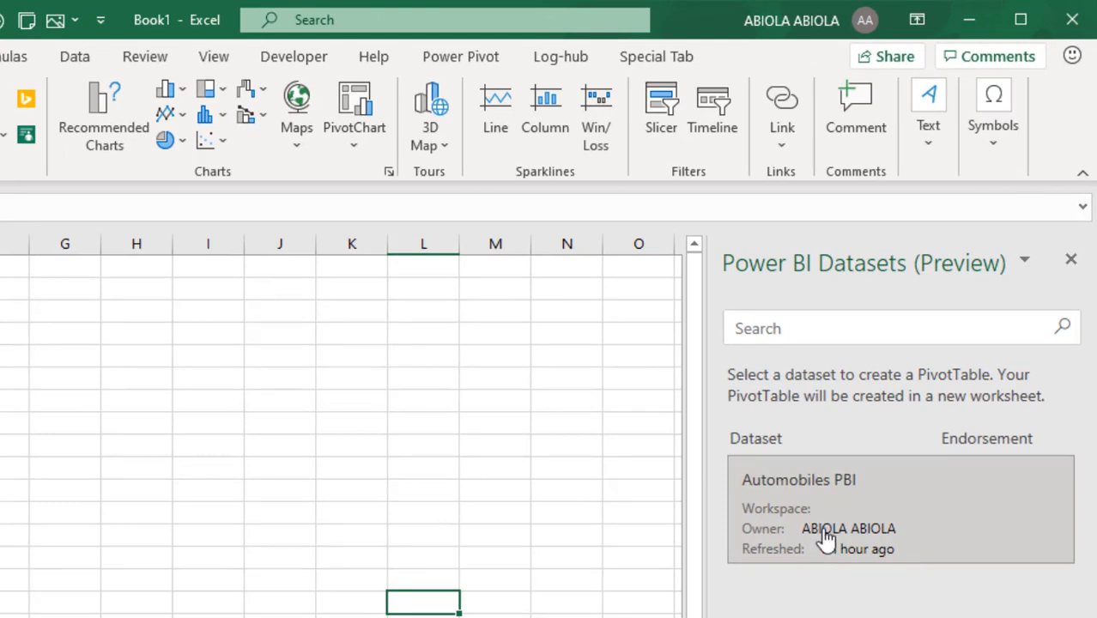
{"action": "mouse_move", "coordinate": [900, 558]}
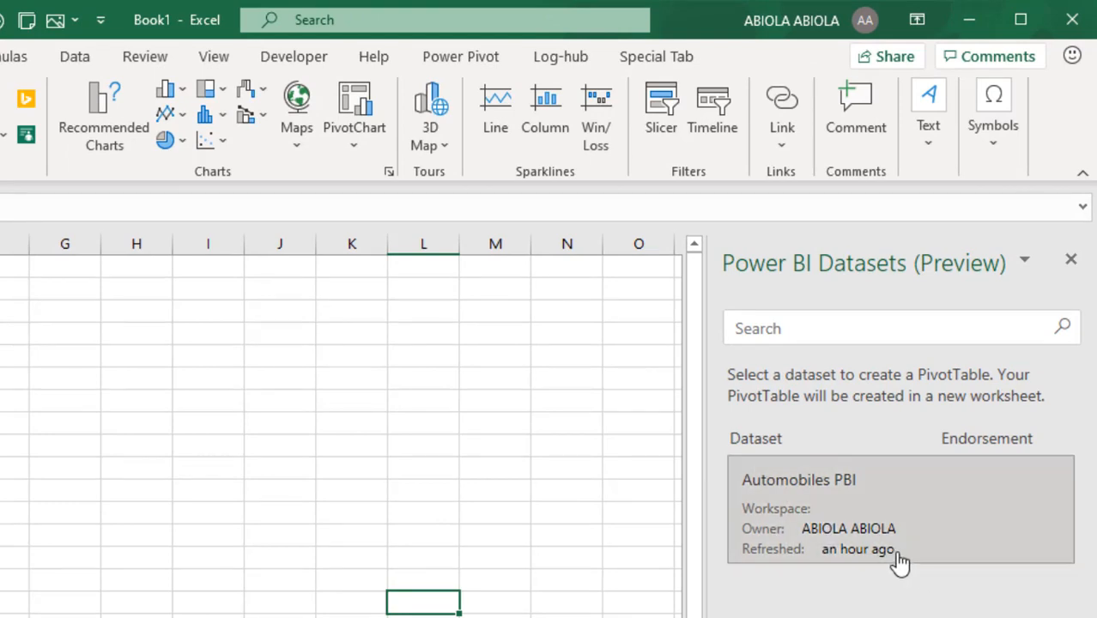
{"action": "mouse_move", "coordinate": [898, 563]}
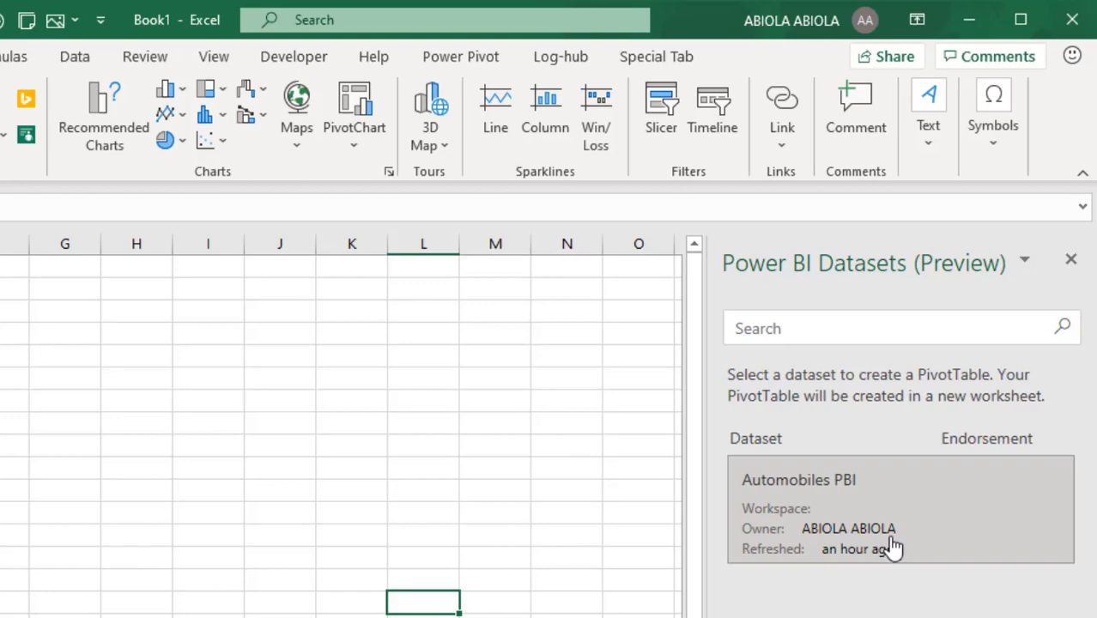
Step: Select the Automobiles PBI dataset card as the PivotTable source
{"action": "left_click", "coordinate": [893, 524]}
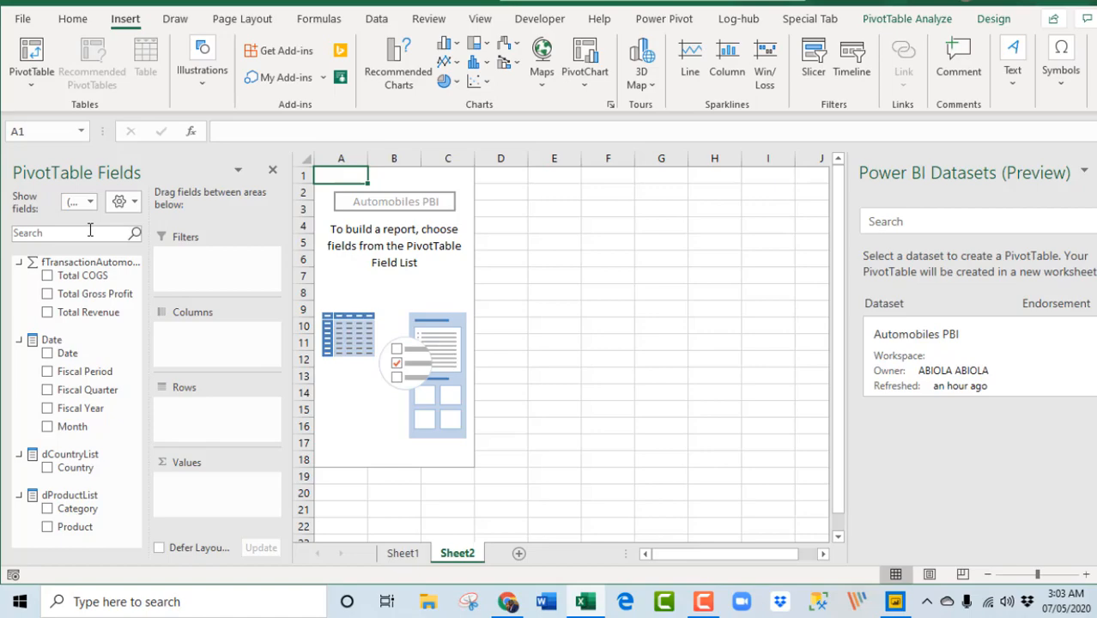
Step: Search the PivotTable fields for 'produ' to find the product field
{"action": "type", "text": "produ"}
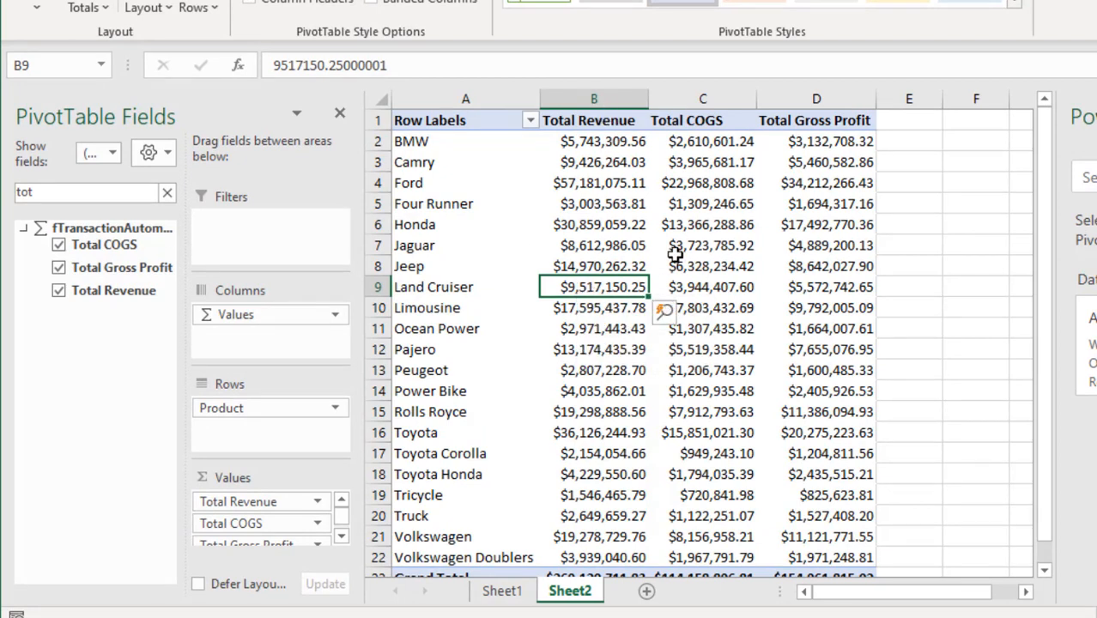
{"action": "mouse_move", "coordinate": [729, 243]}
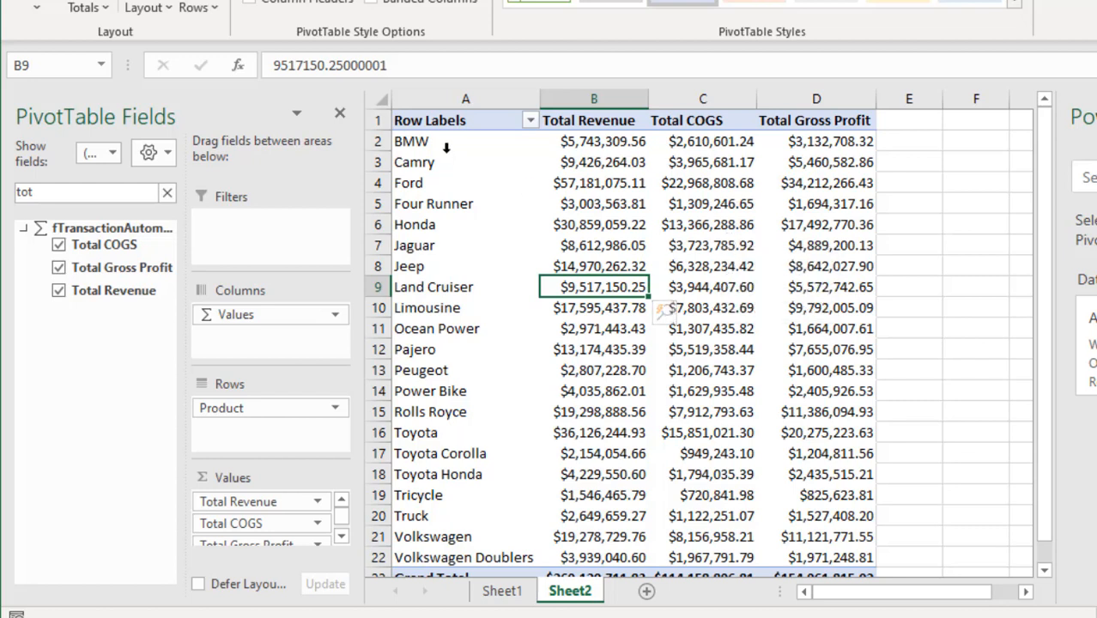
{"action": "mouse_move", "coordinate": [297, 418]}
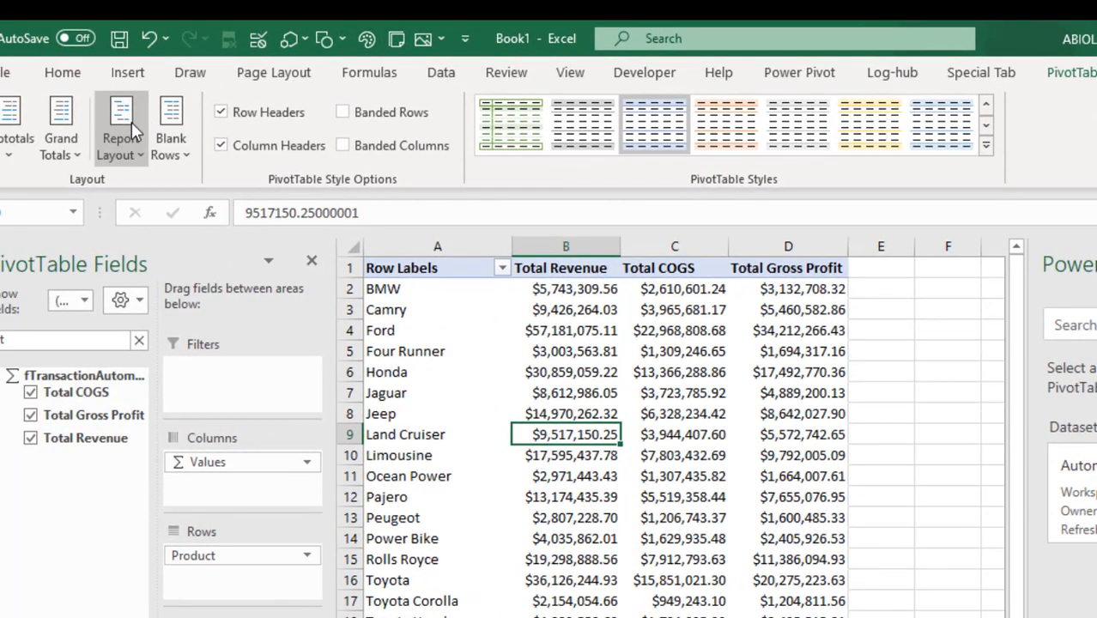
Step: Set the PivotTable's Report Layout to Show in Tabular Form
{"action": "left_click", "coordinate": [120, 126]}
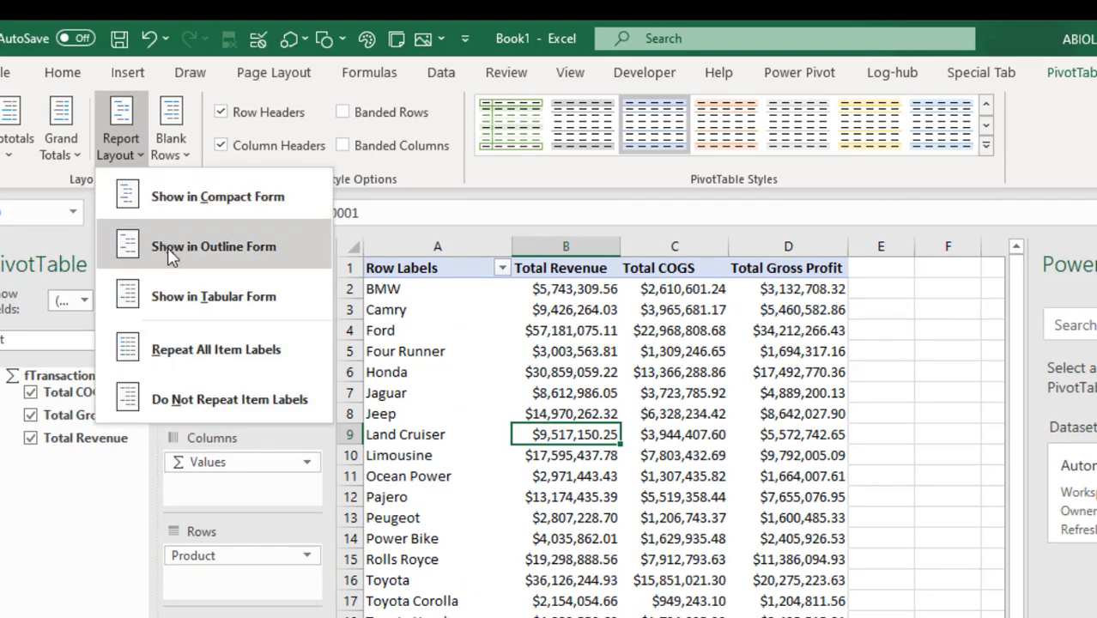
{"action": "mouse_move", "coordinate": [198, 296]}
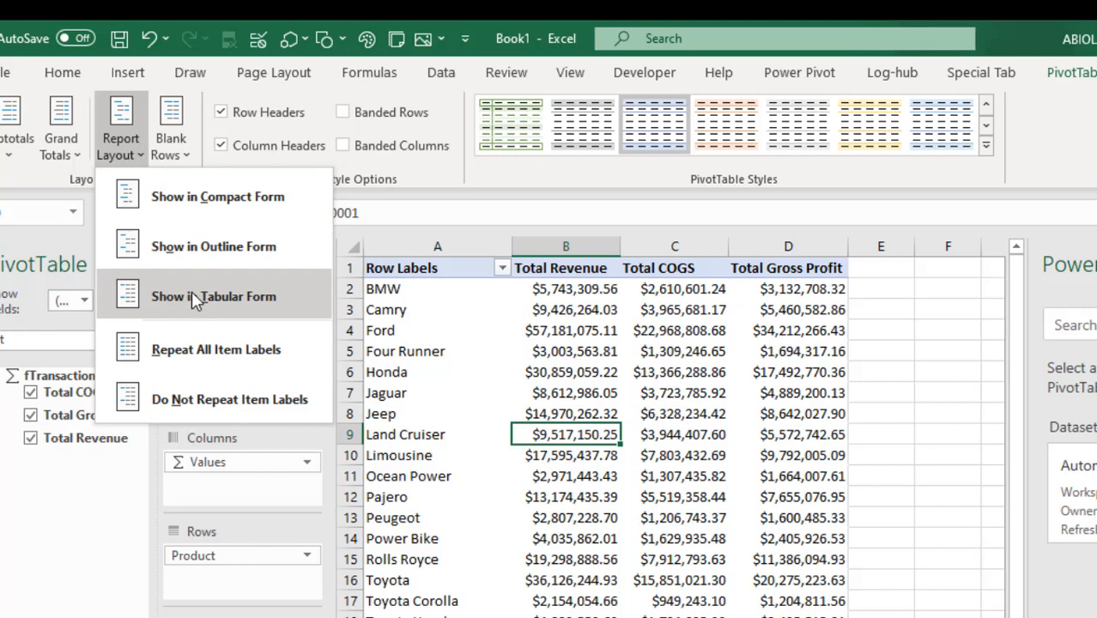
{"action": "left_click", "coordinate": [215, 295]}
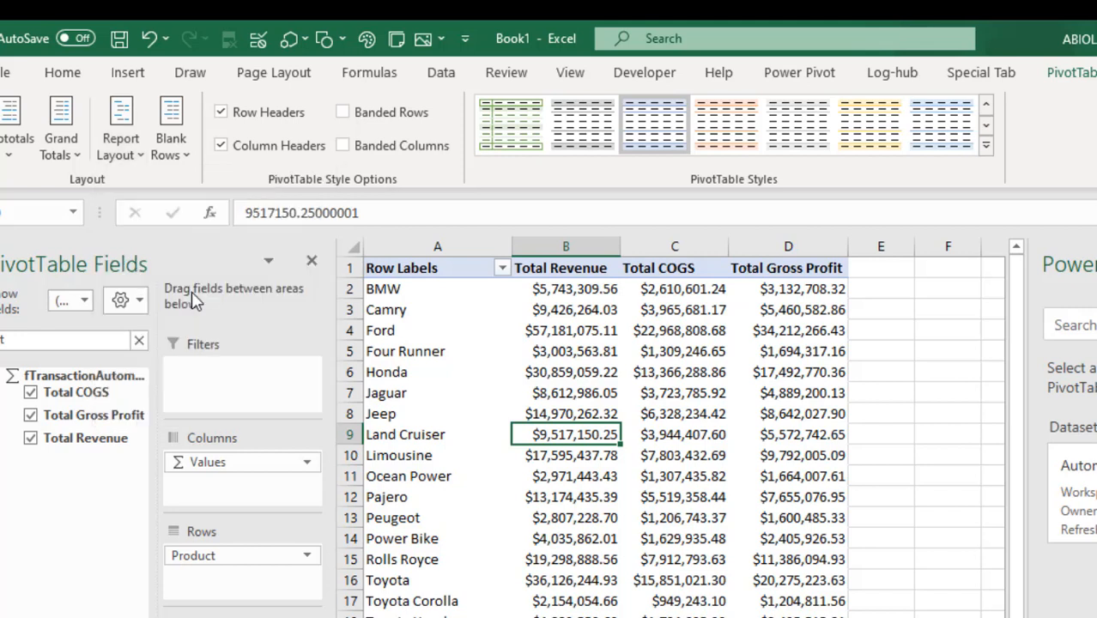